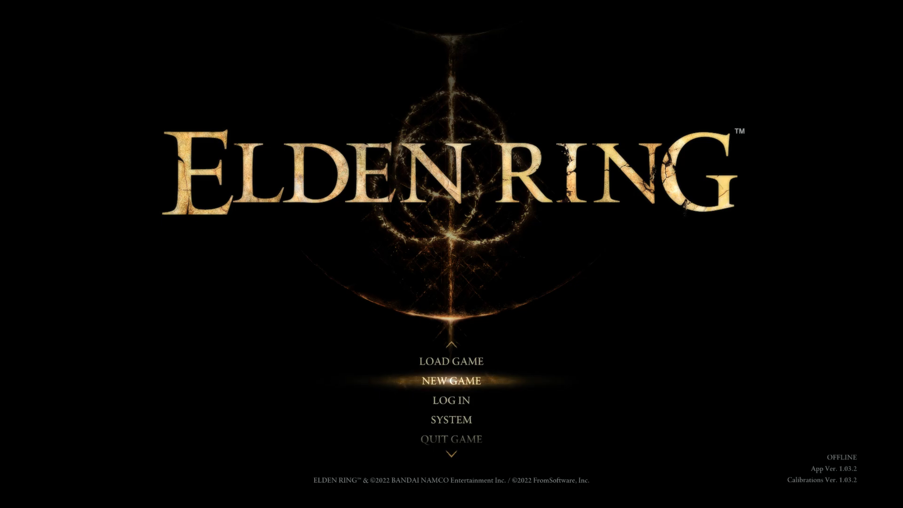
mouse_move(643, 283)
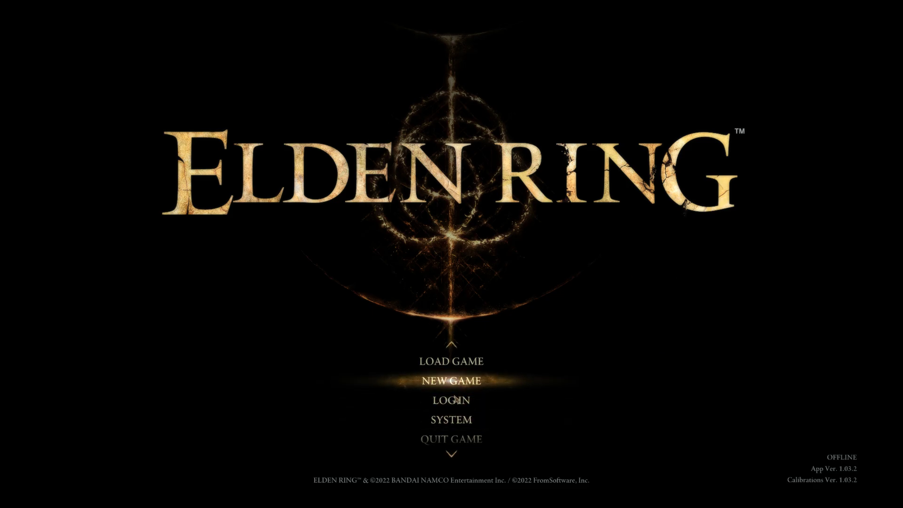
mouse_move(466, 370)
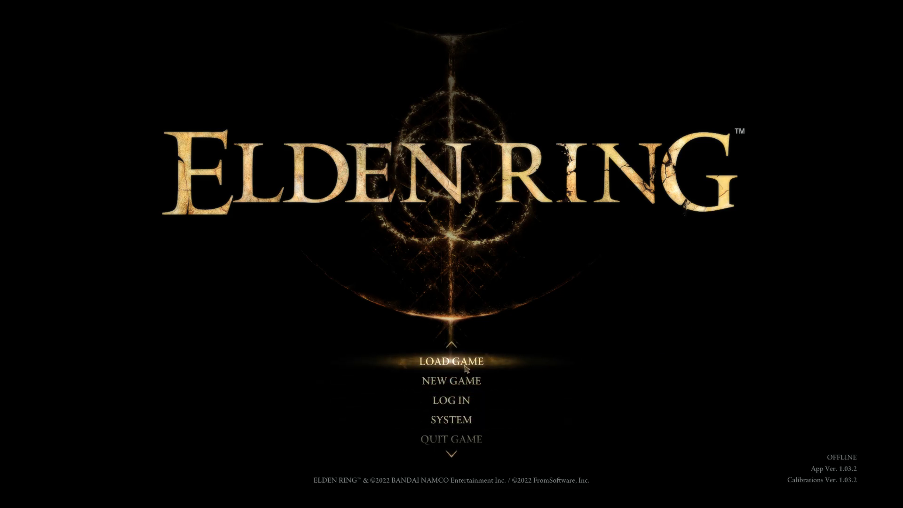
Review the single Elden Lord save in the Load Game list
left_click(451, 361)
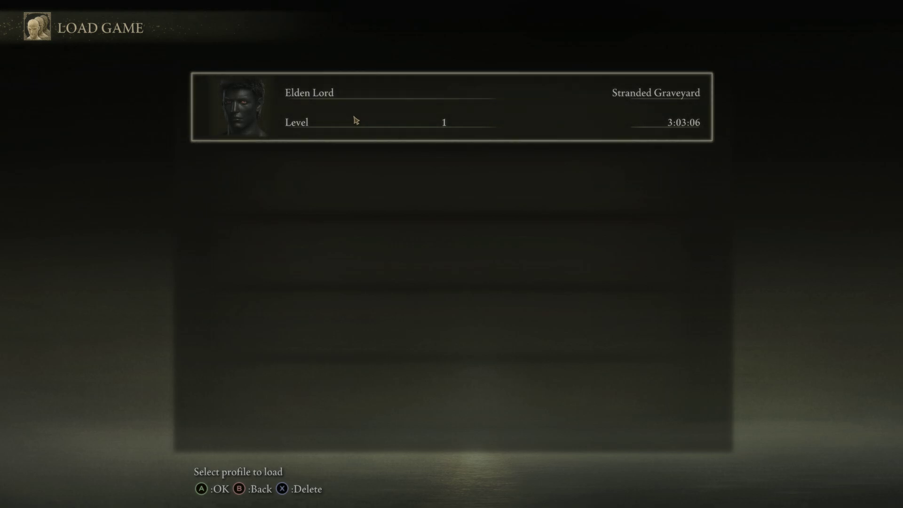
mouse_move(385, 223)
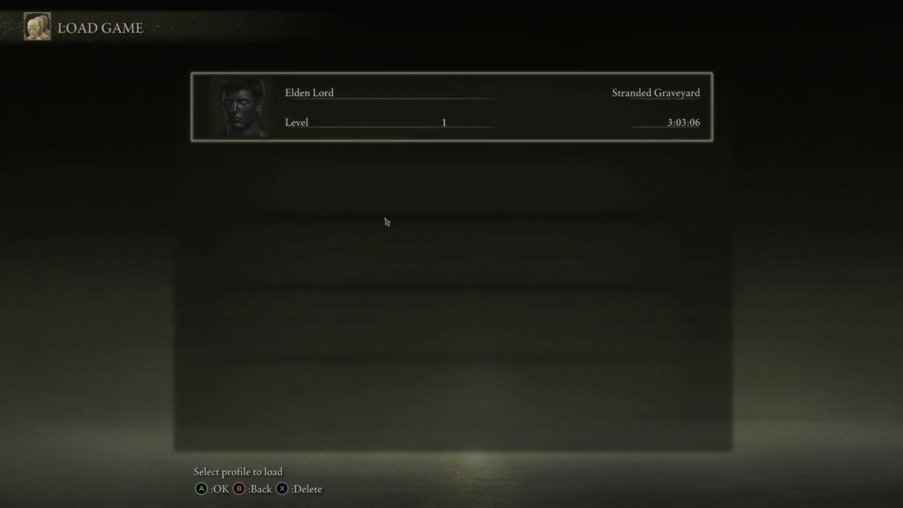
mouse_move(388, 226)
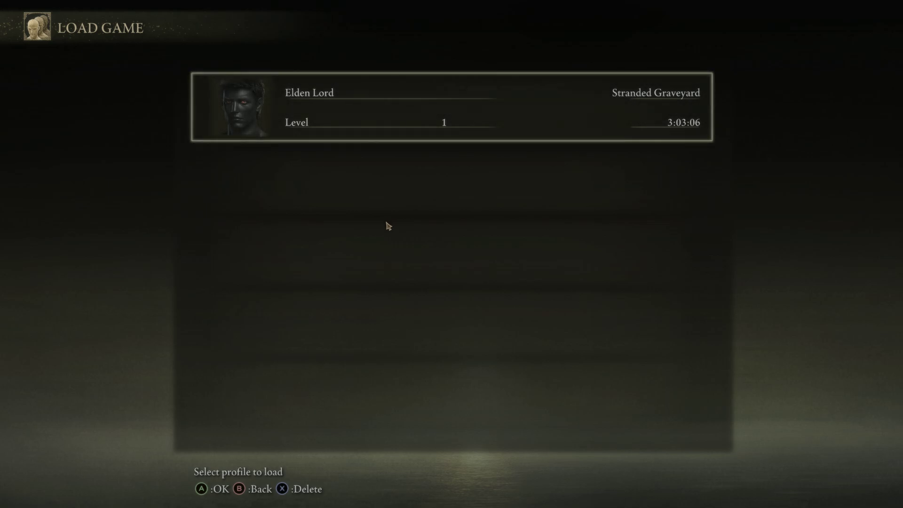
mouse_move(410, 231)
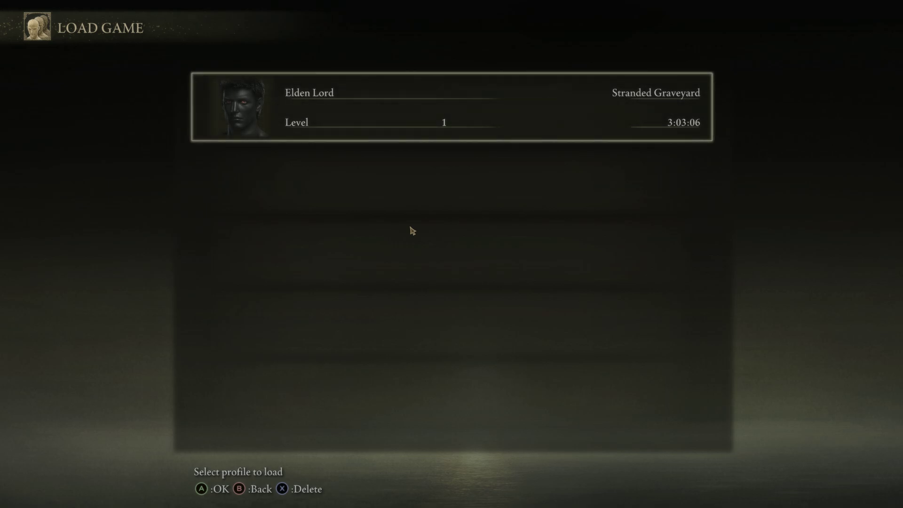
mouse_move(266, 113)
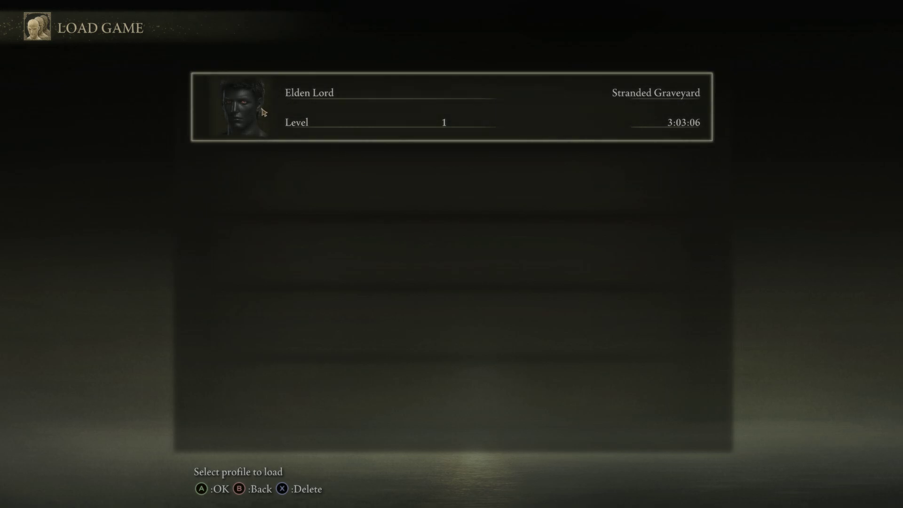
mouse_move(442, 130)
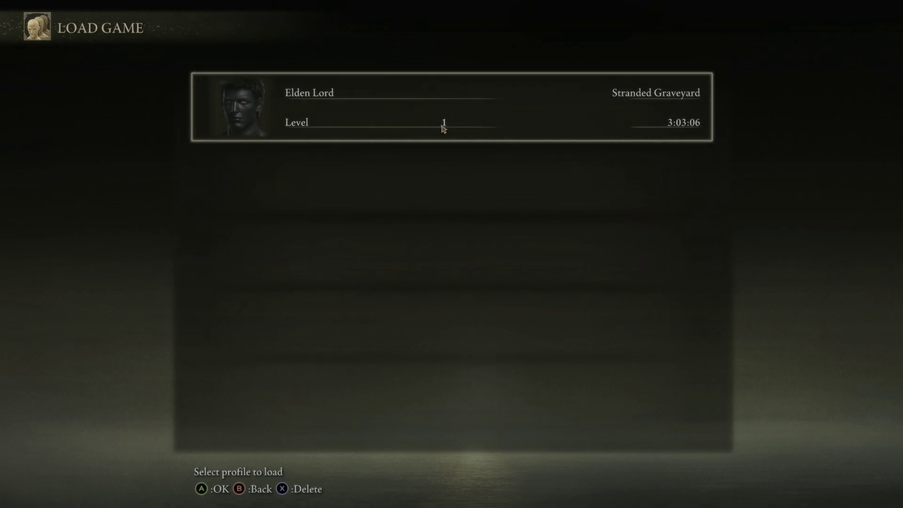
mouse_move(480, 121)
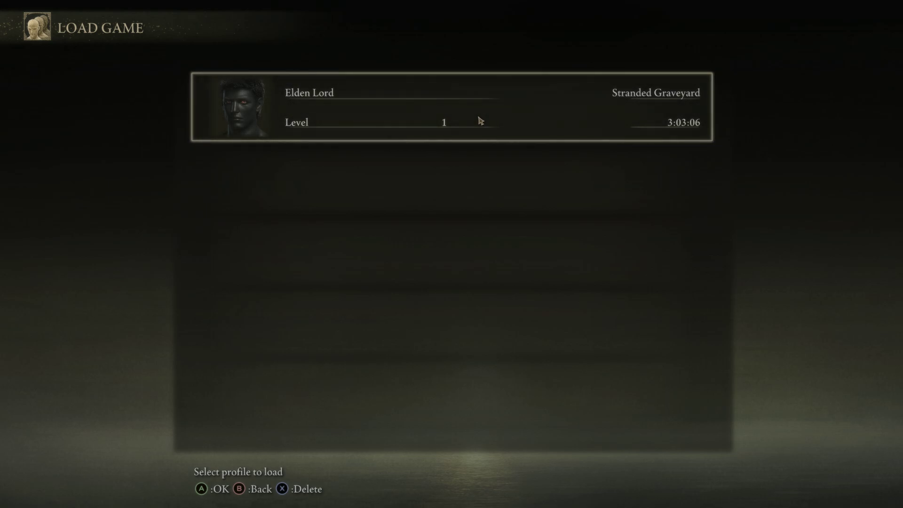
mouse_move(351, 246)
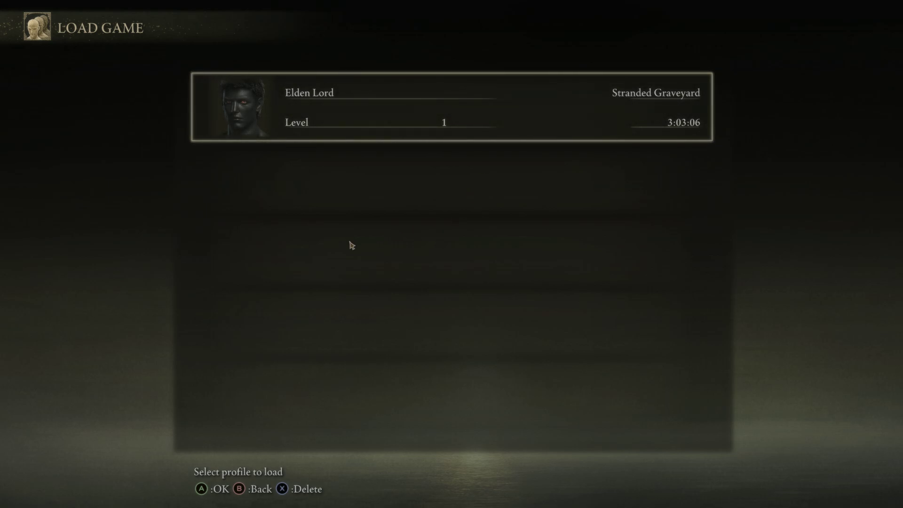
mouse_move(399, 160)
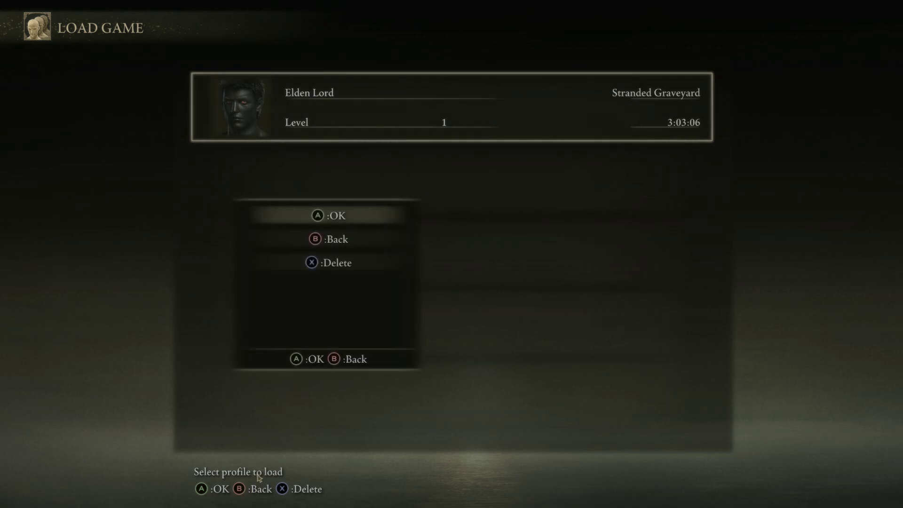
mouse_move(339, 253)
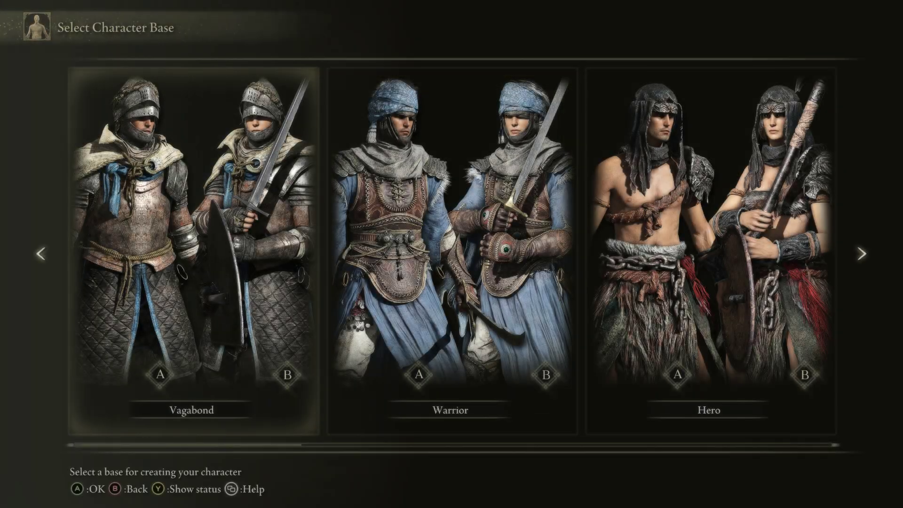
Create a Vagabond character named 'new save' and confirm starting the game with it
left_click(159, 375)
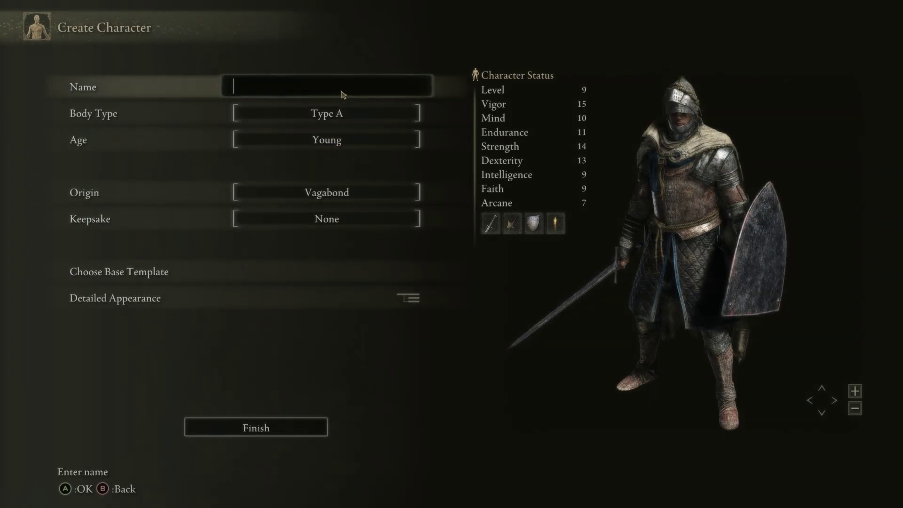
type("new save")
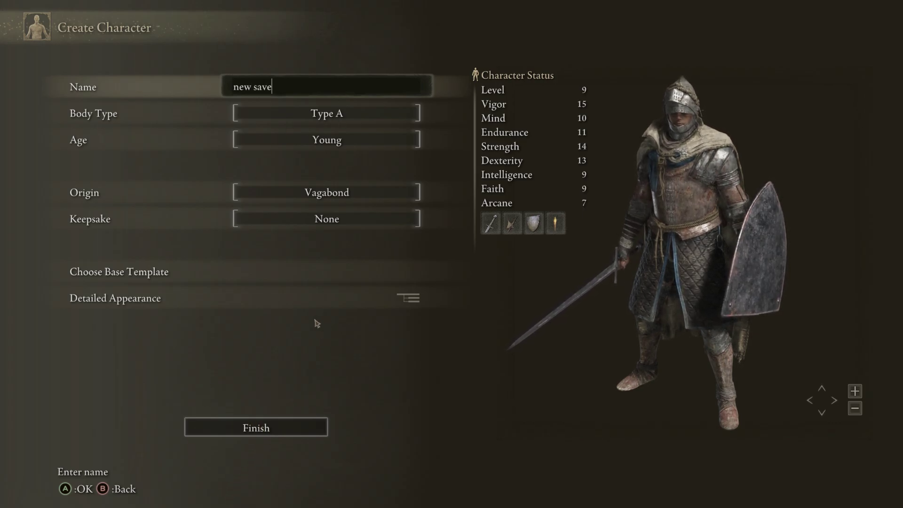
left_click(256, 427)
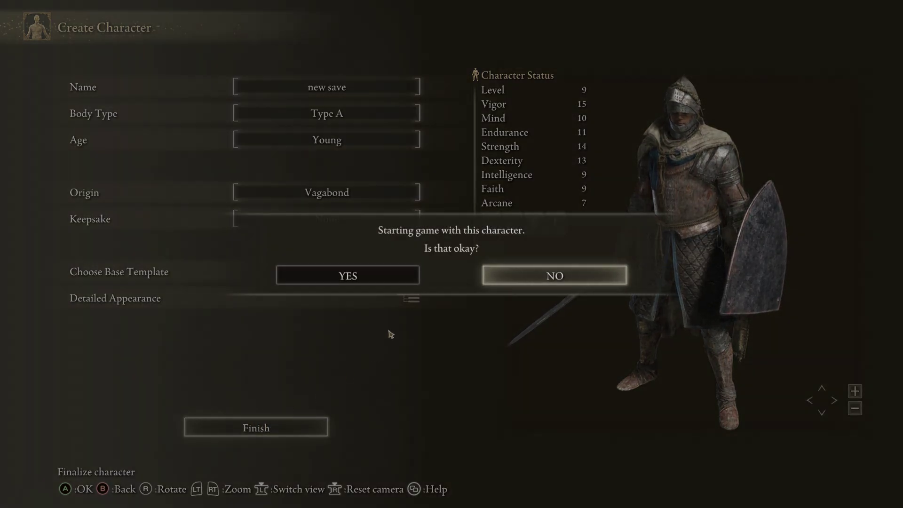
left_click(348, 275)
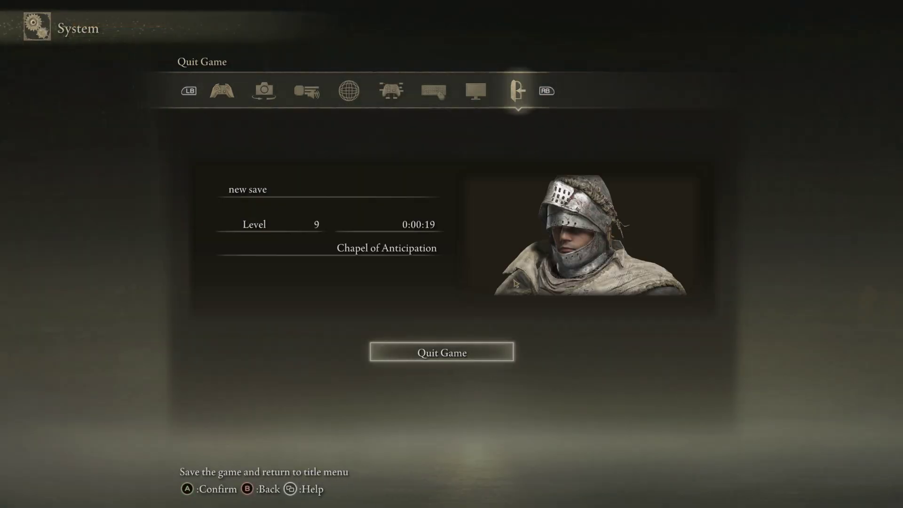
Quit the game so the new save character is saved and the title menu returns
left_click(442, 352)
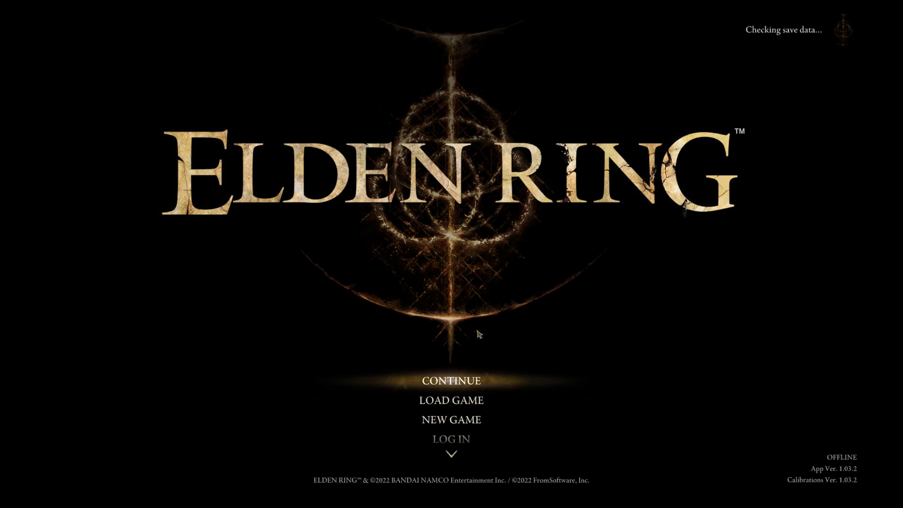
Check that Load Game lists Elden Lord and new save, exit to the desktop and select ER0000.sl2
left_click(451, 400)
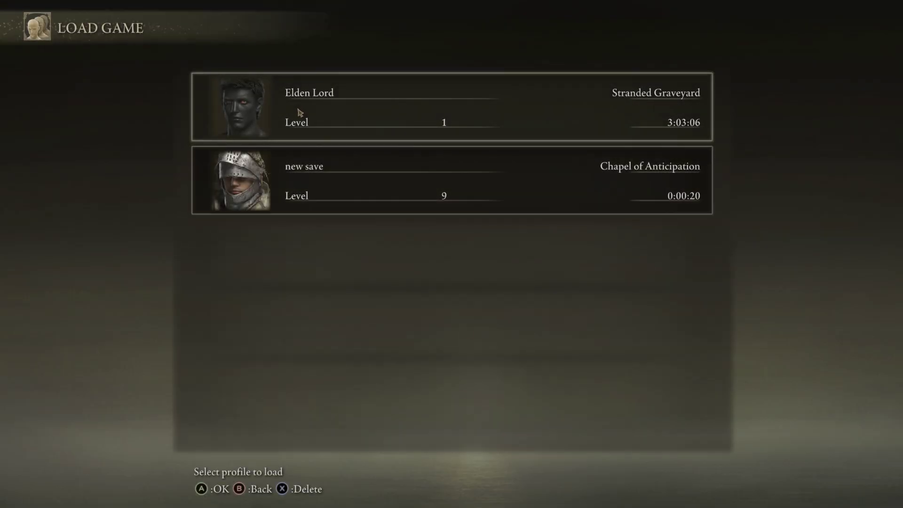
mouse_move(348, 134)
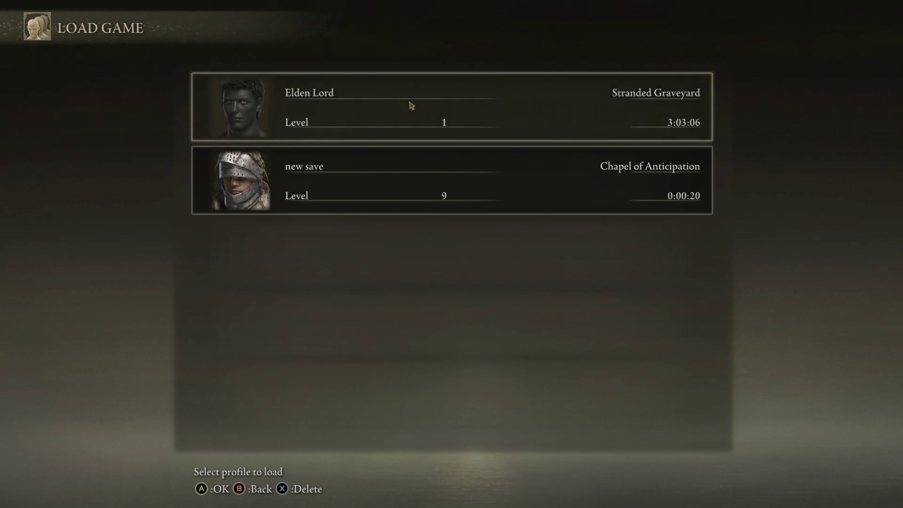
mouse_move(337, 196)
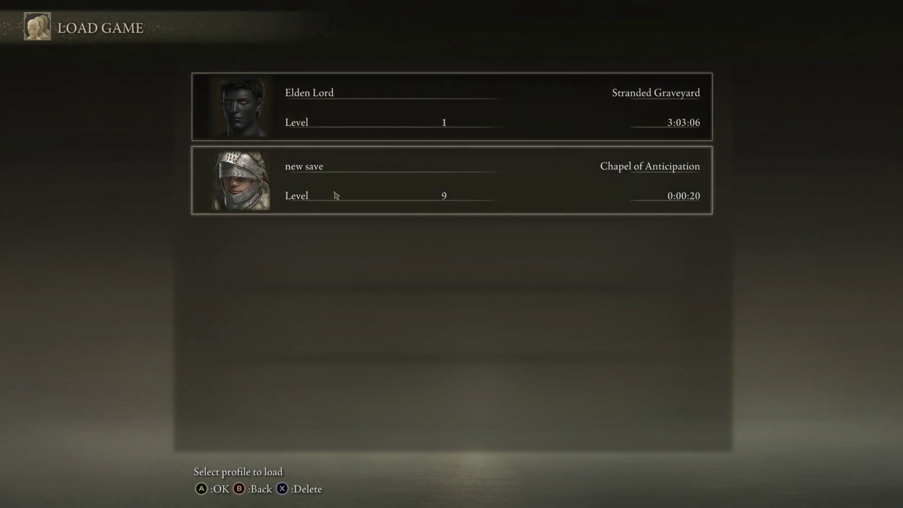
mouse_move(367, 196)
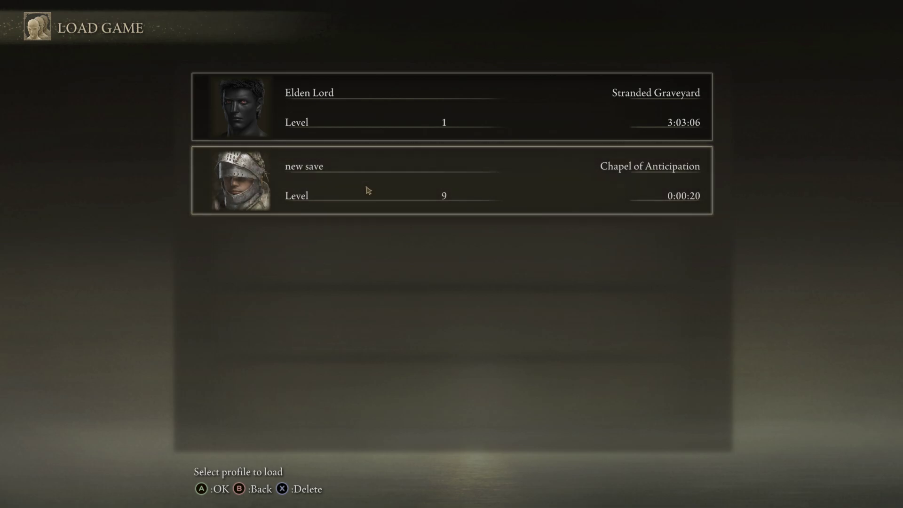
left_click(391, 190)
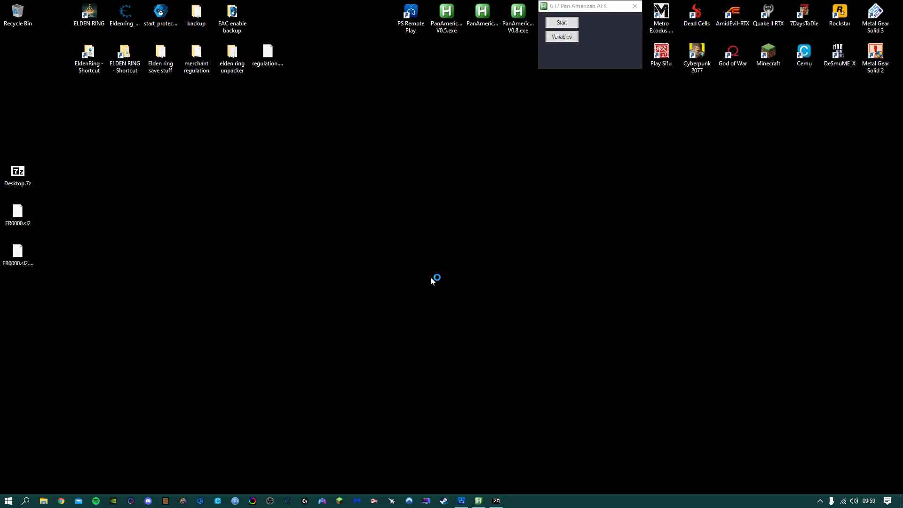
mouse_move(41, 175)
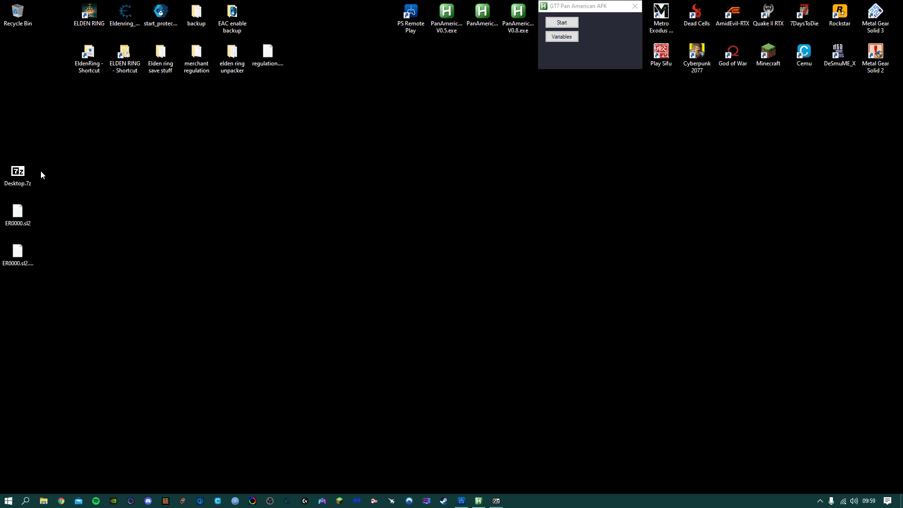
left_click(17, 212)
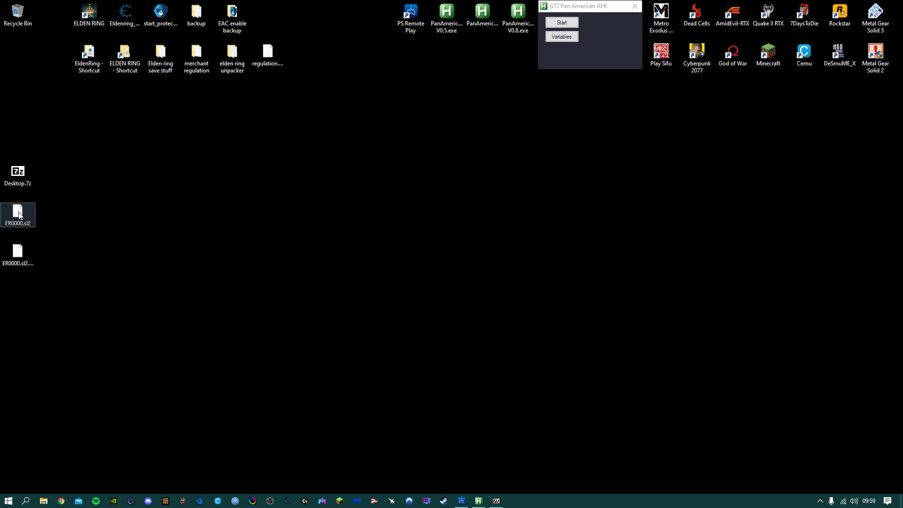
left_click(149, 96)
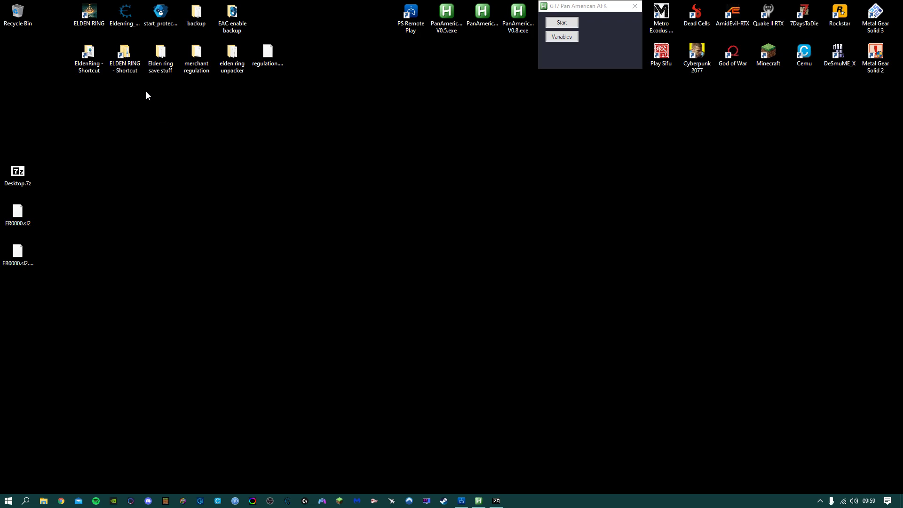
Launch EldenRingSaveCopy.exe from the 'Elden ring save stuff' folder
left_click(160, 55)
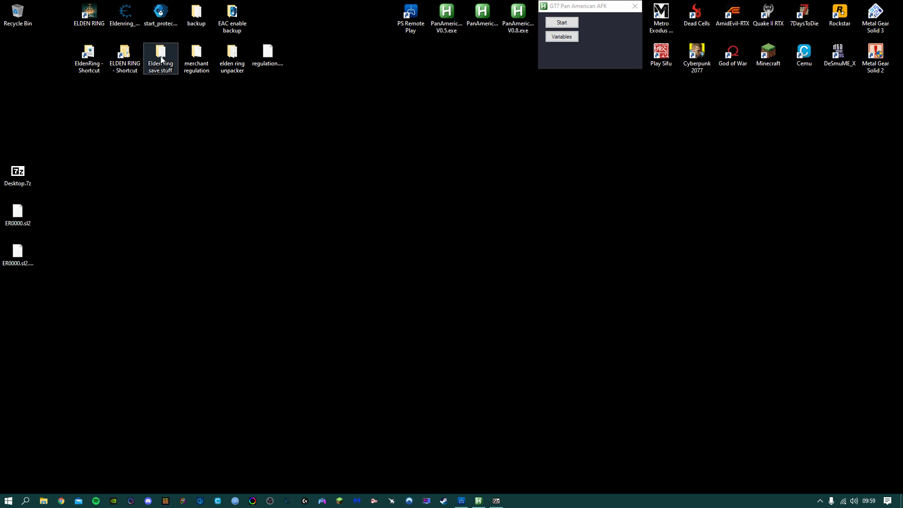
double_click(160, 56)
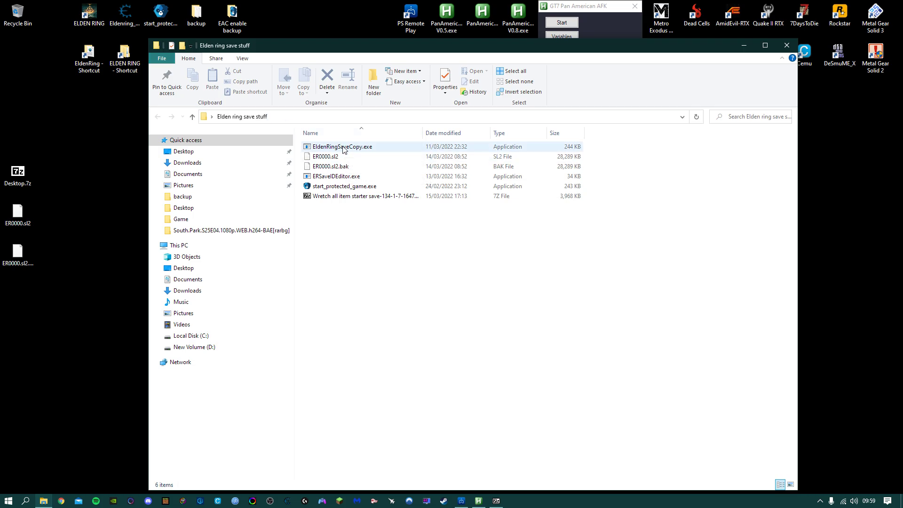
double_click(341, 145)
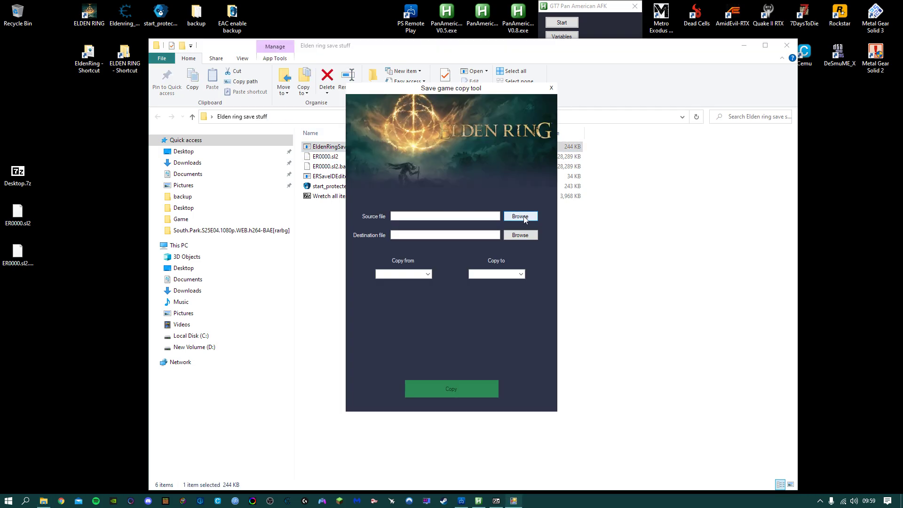
Set Desktop\ER0000.sl2 as the tool's source save file
left_click(520, 216)
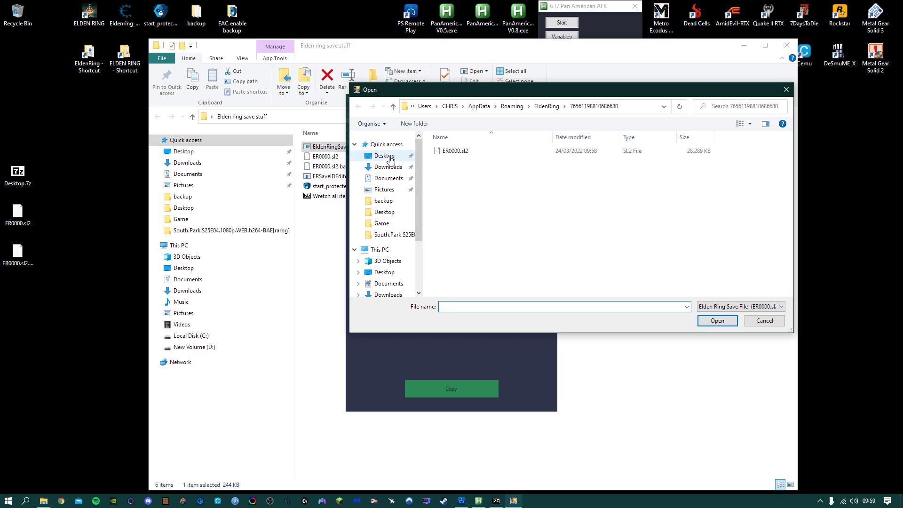
left_click(383, 156)
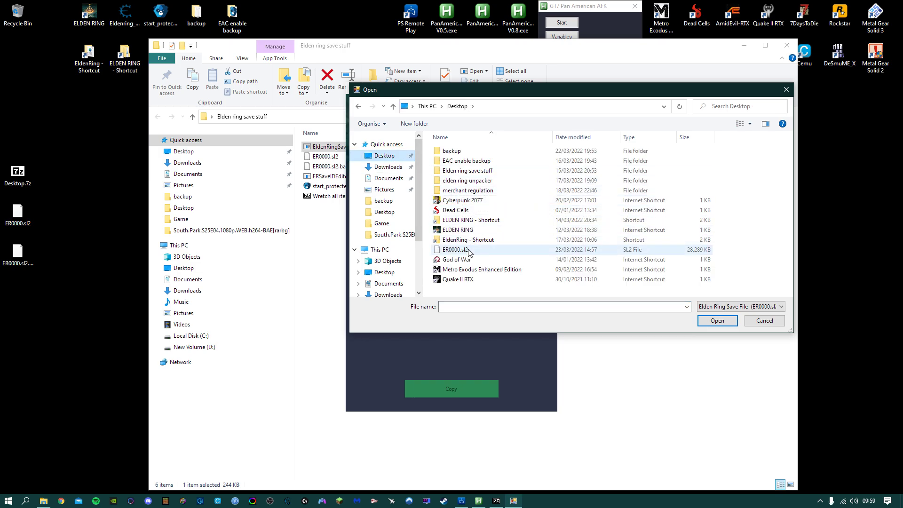
left_click(455, 250)
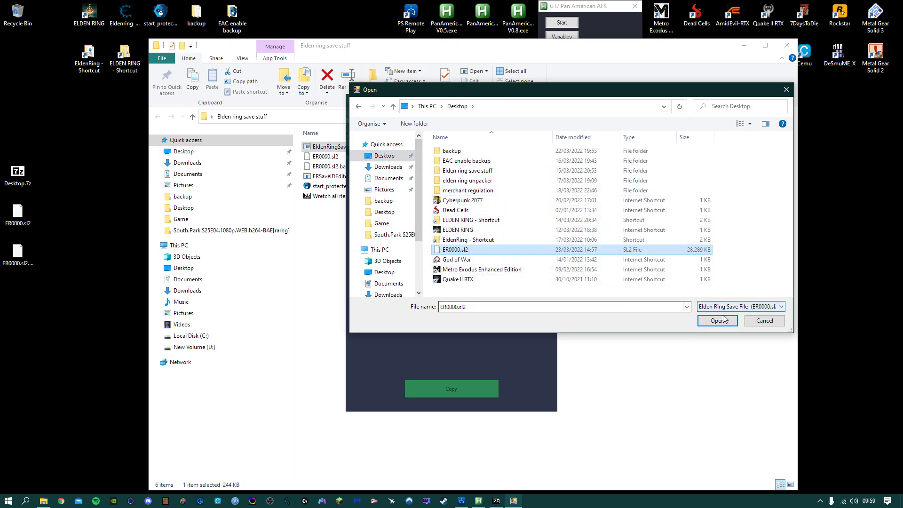
left_click(716, 320)
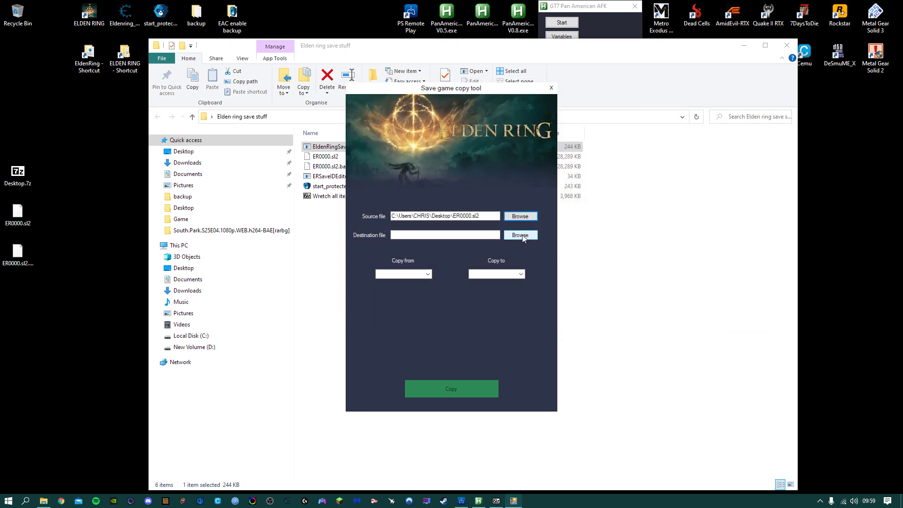
Browse for the destination file through C: > Users > AppData > Roaming > EldenRing
left_click(520, 235)
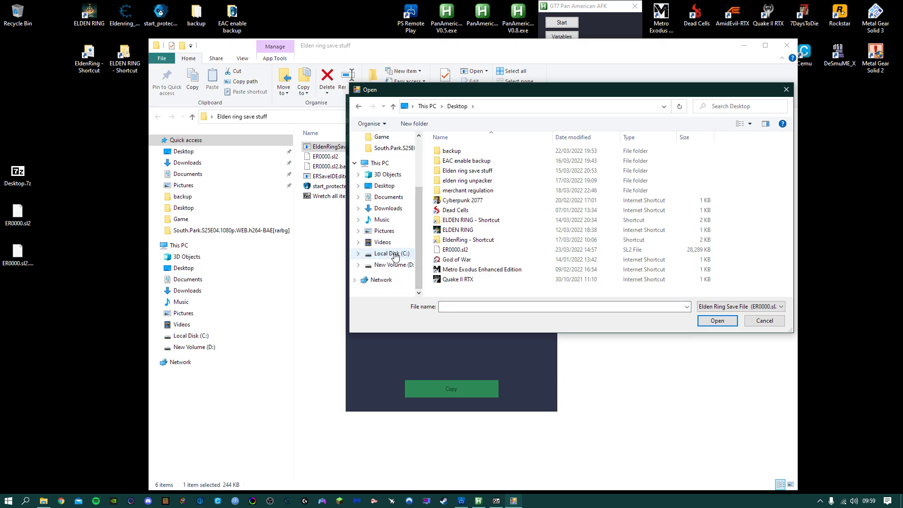
double_click(388, 254)
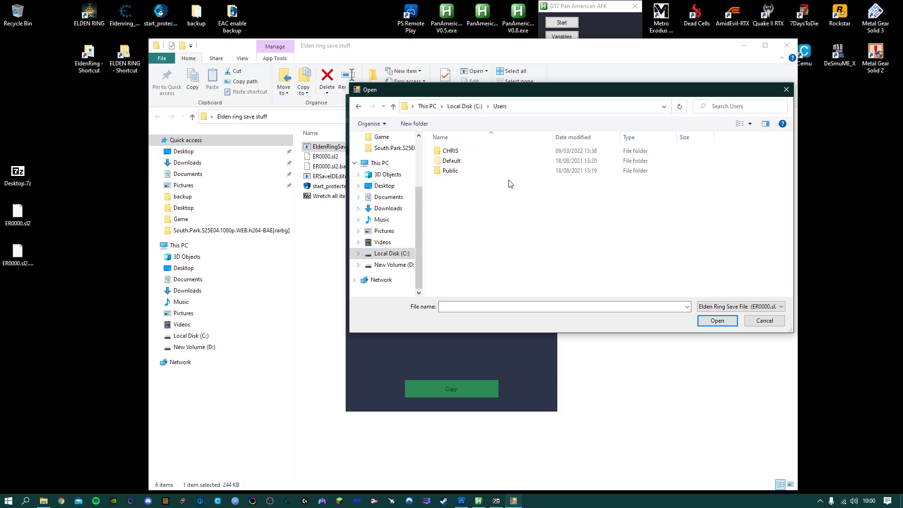
double_click(449, 150)
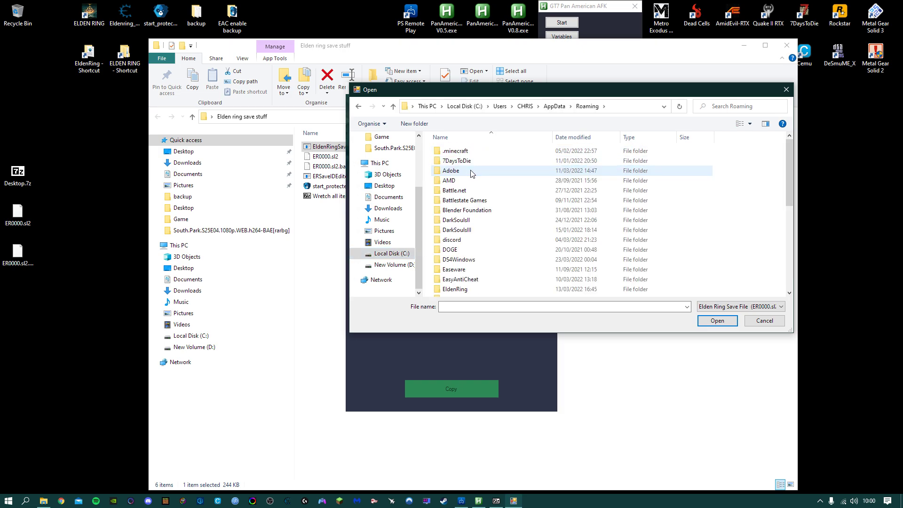
scroll("down", 3)
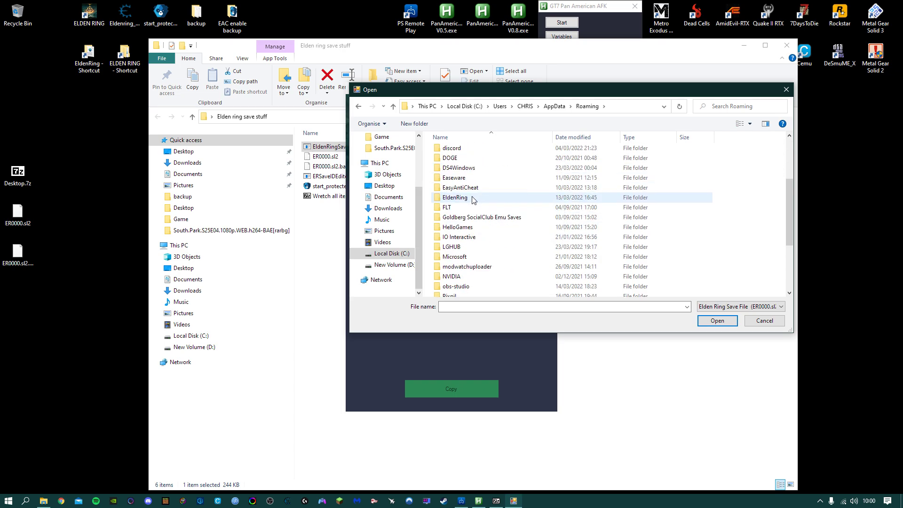
double_click(455, 198)
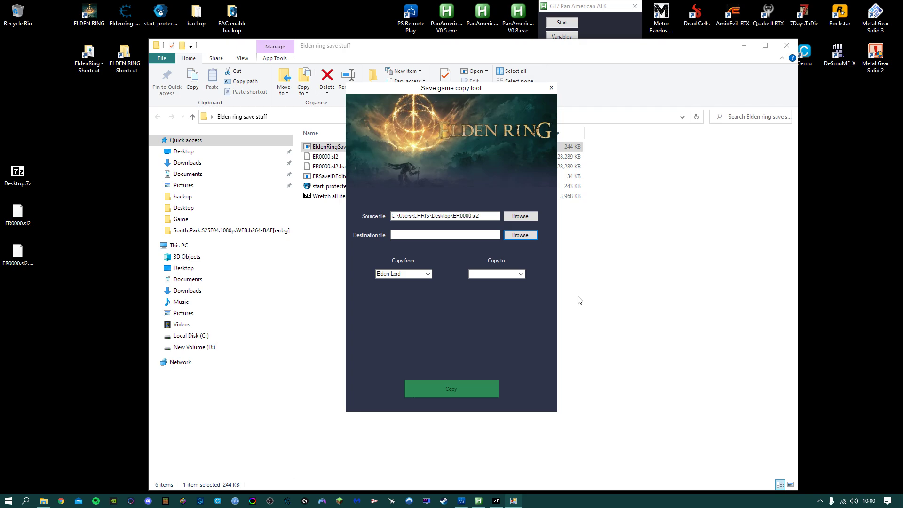
mouse_move(558, 284)
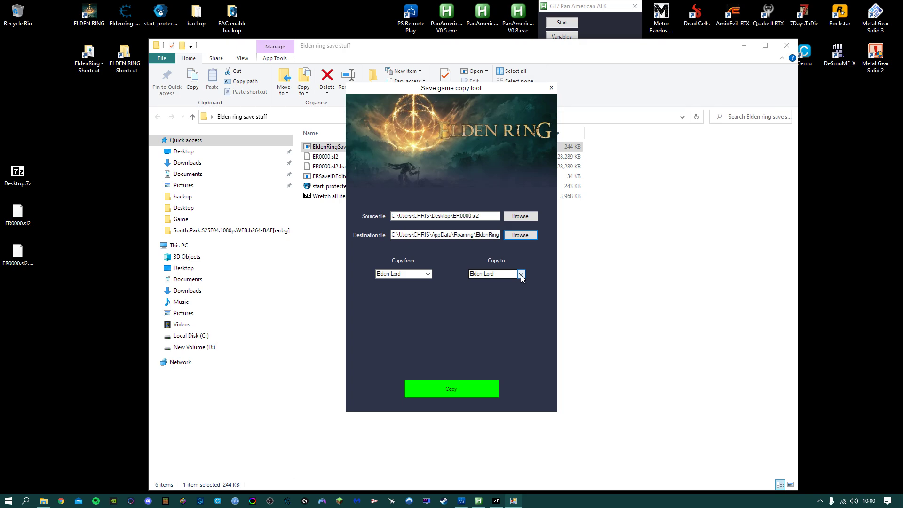
Choose 'new save' as the Copy to slot and copy Elden Lord into it
left_click(521, 274)
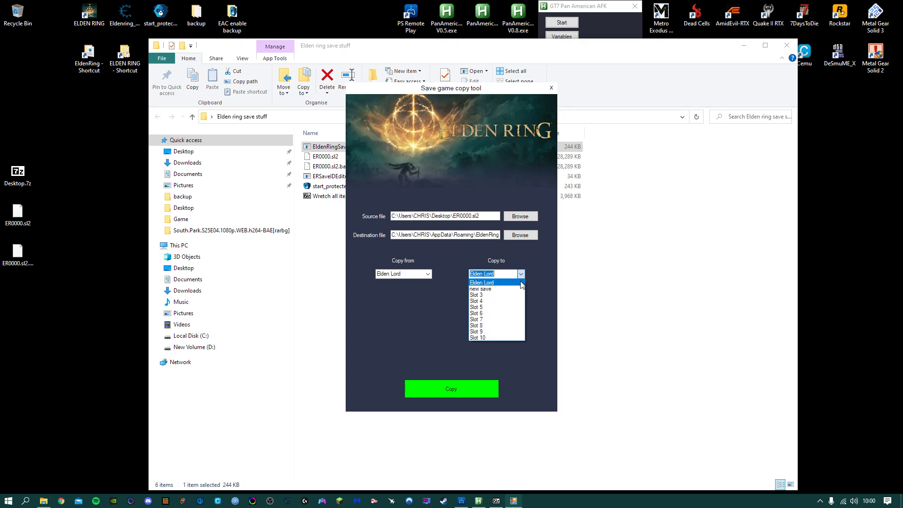
mouse_move(494, 316)
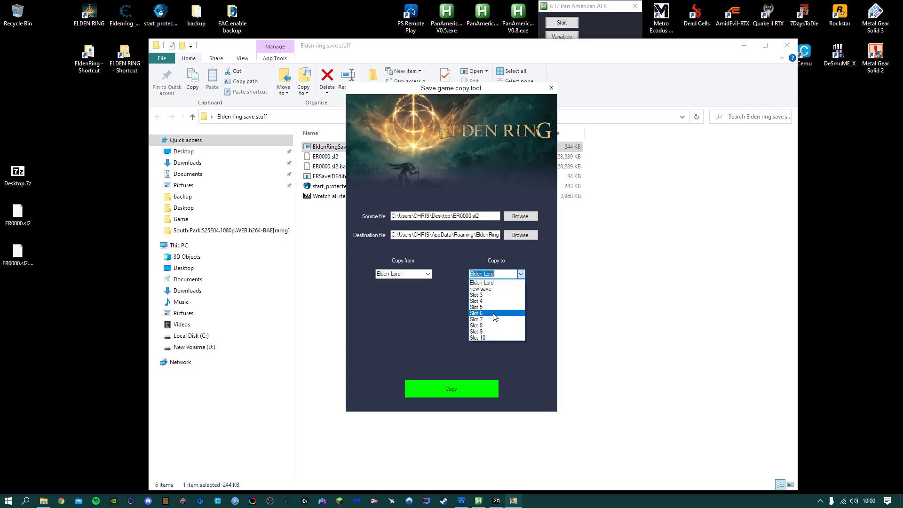
mouse_move(487, 288)
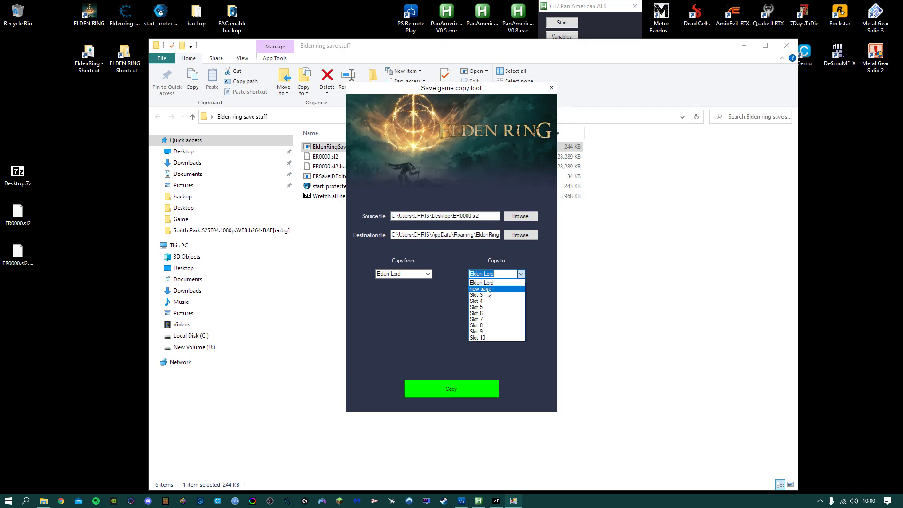
left_click(480, 289)
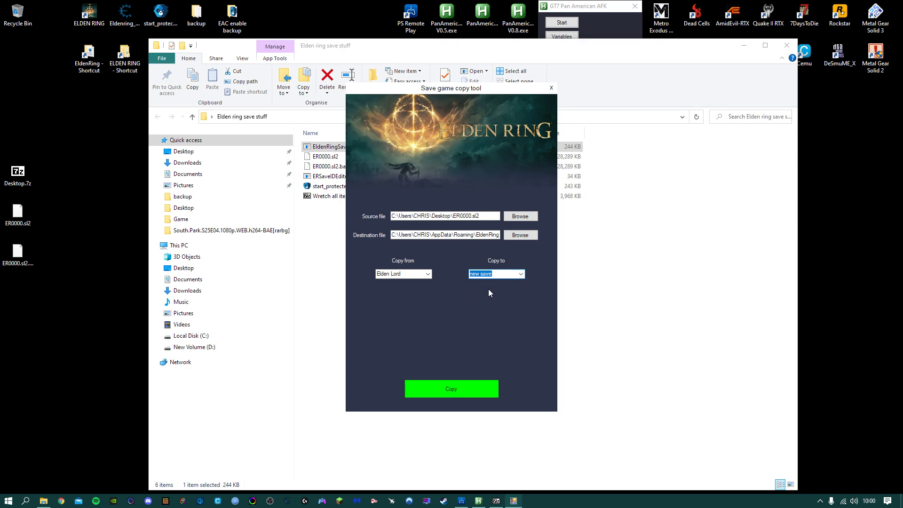
left_click(452, 388)
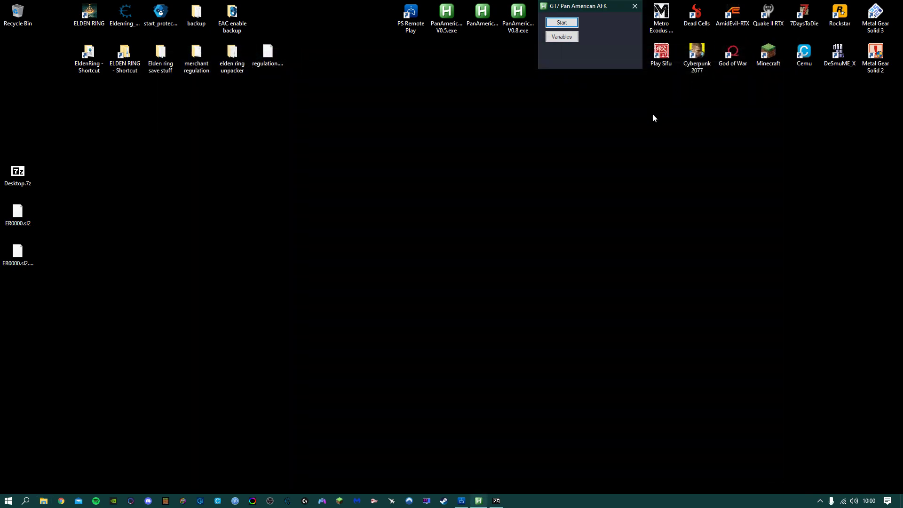
Close the save copy tool window to return to the desktop
left_click(88, 12)
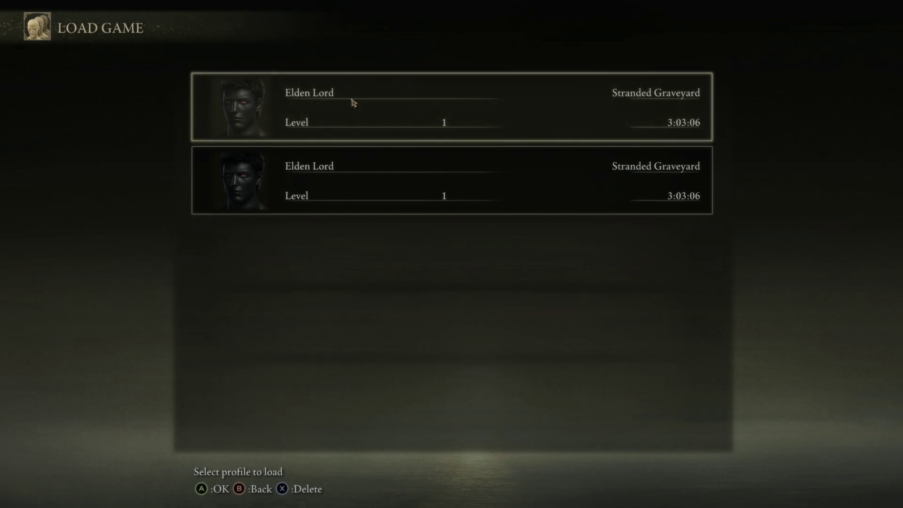
mouse_move(389, 109)
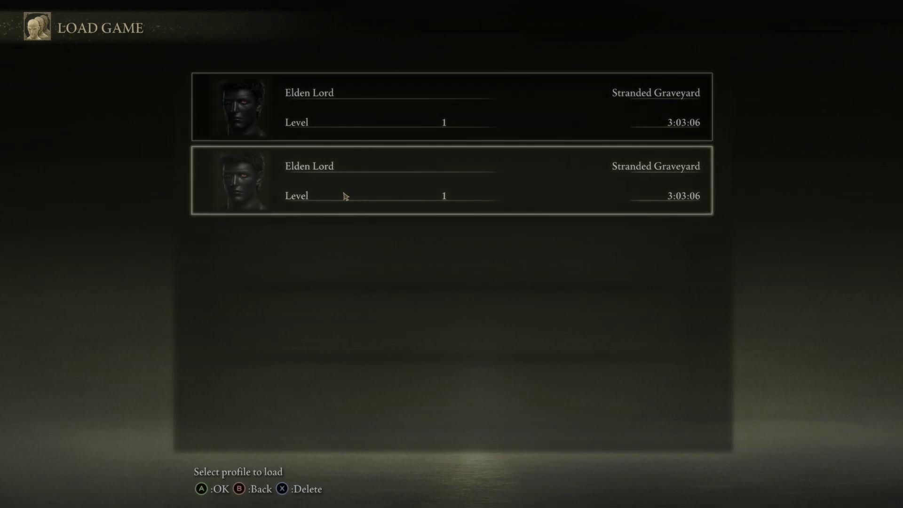
mouse_move(343, 183)
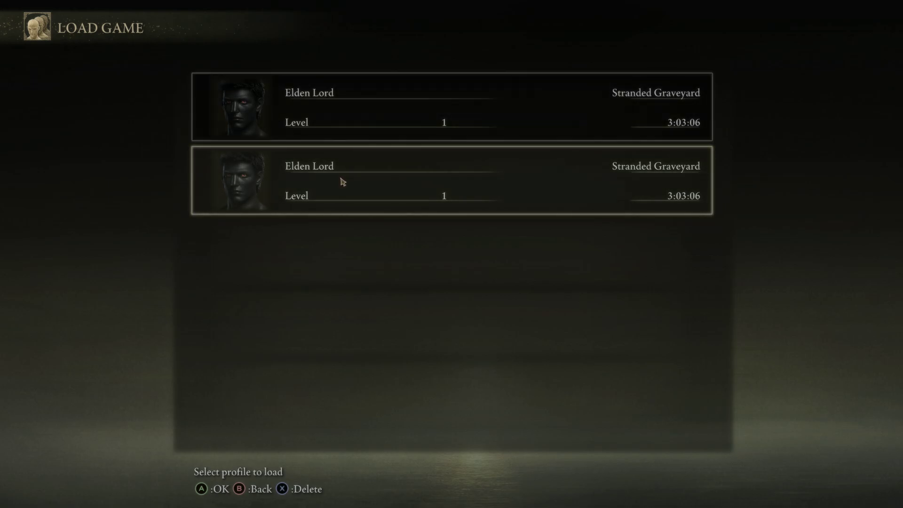
mouse_move(389, 183)
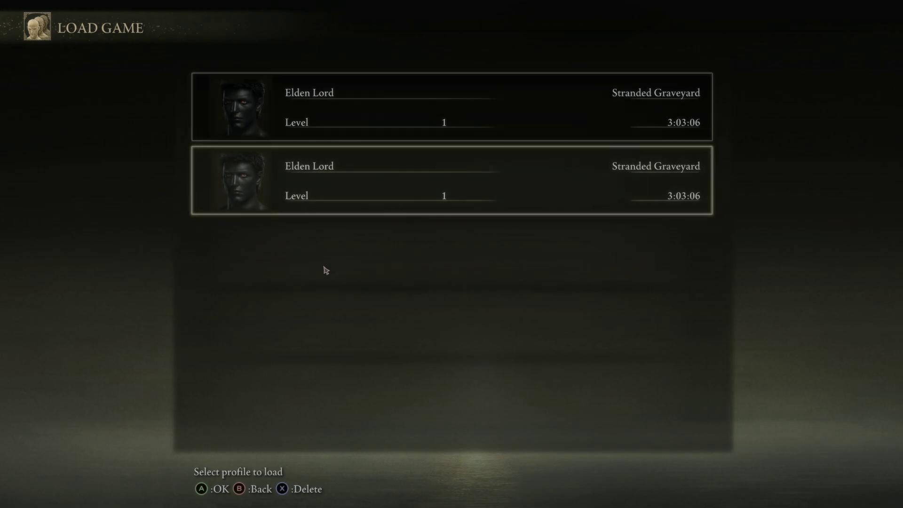
mouse_move(389, 264)
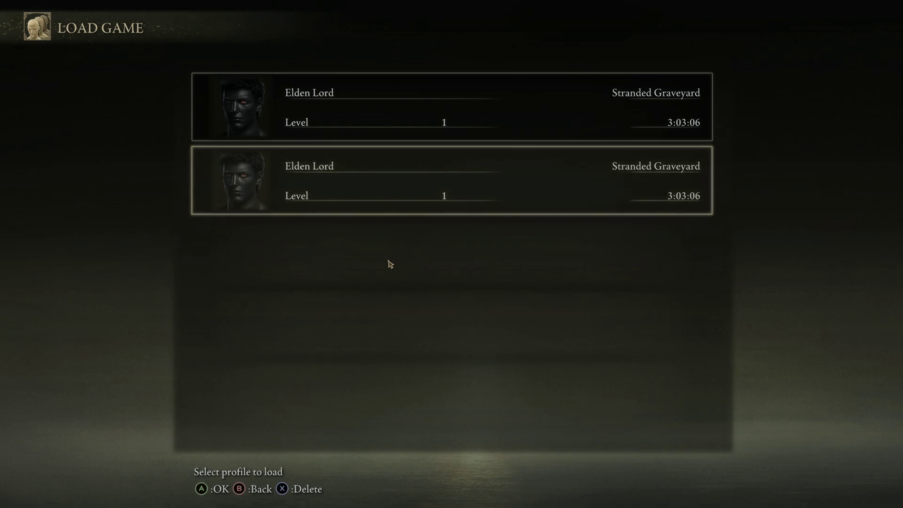